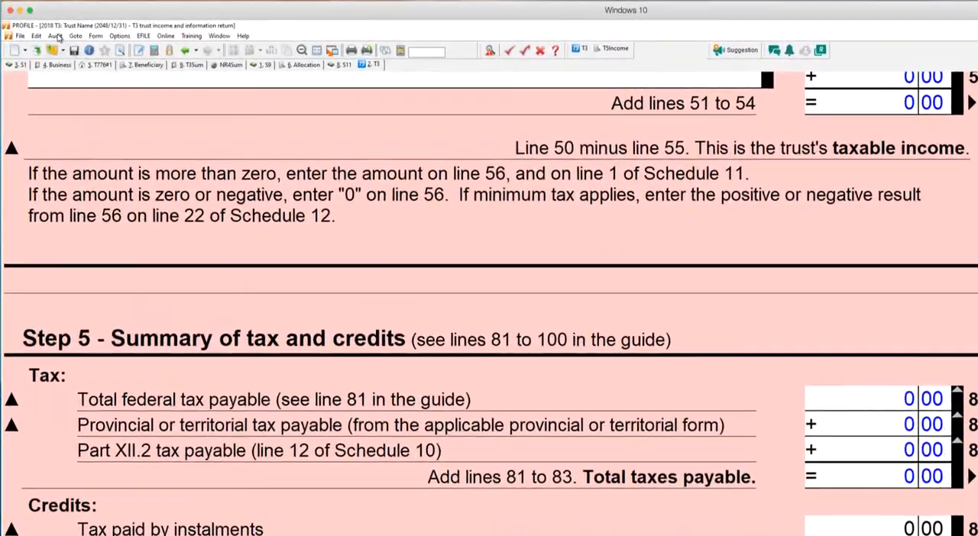
Step: Run the Auditor on the T3 trust return to list its required-field errors and unanswered-question warnings
click(55, 34)
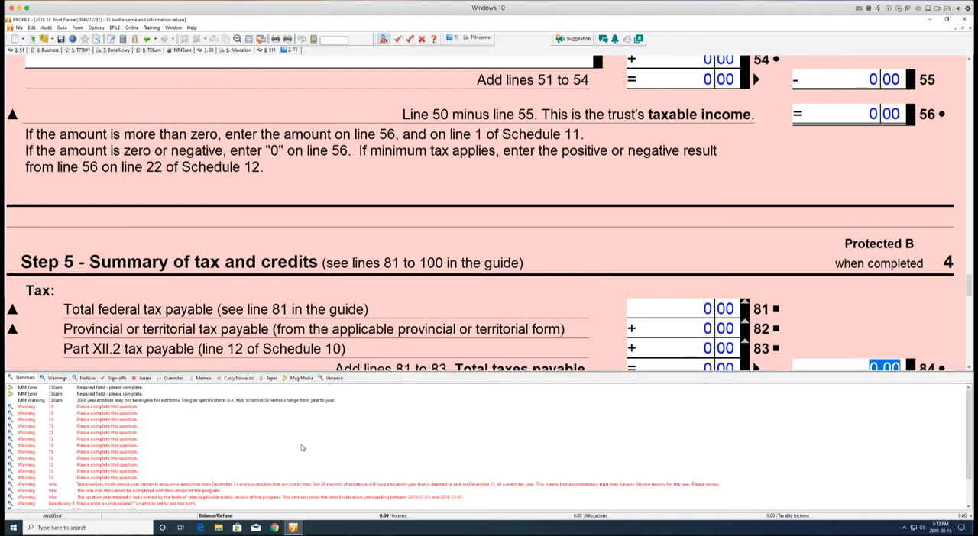
mouse_move(162, 451)
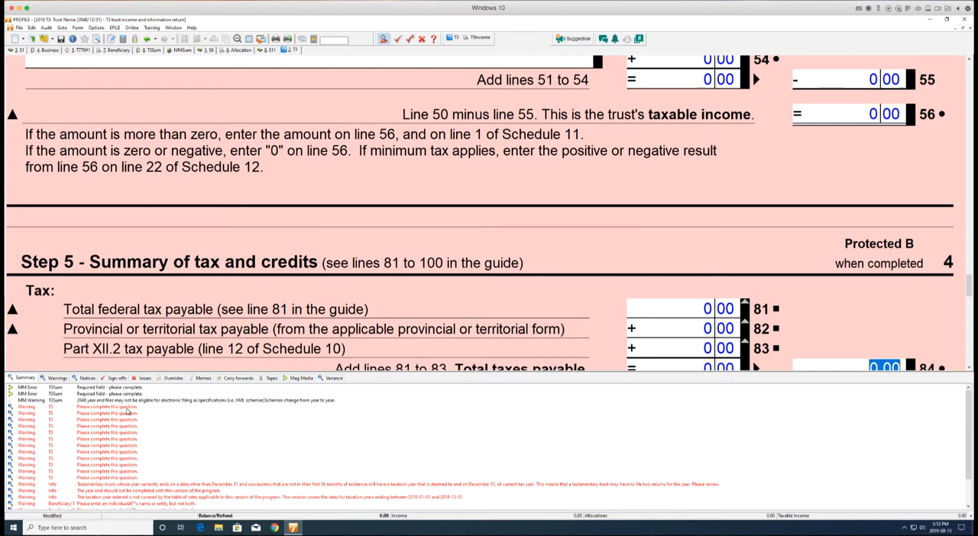
scroll(down, 3)
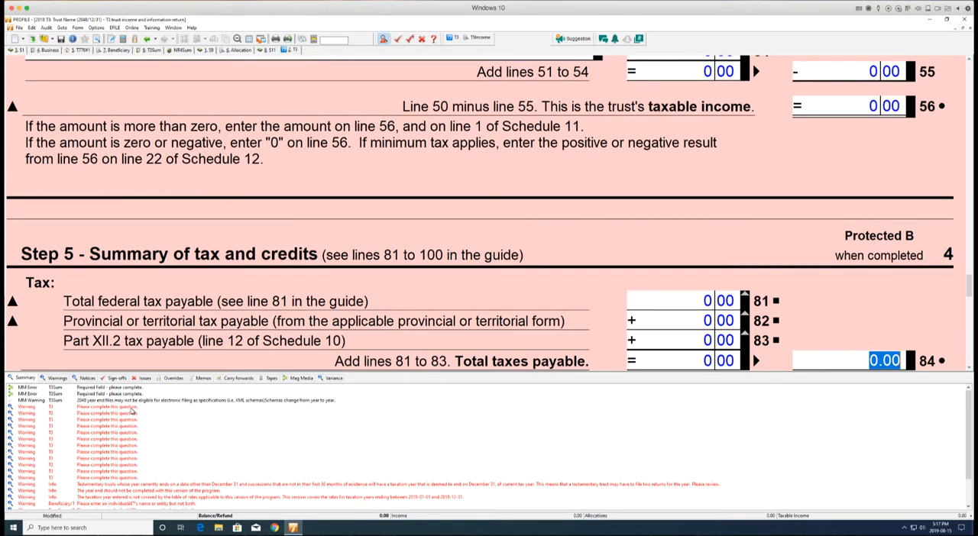